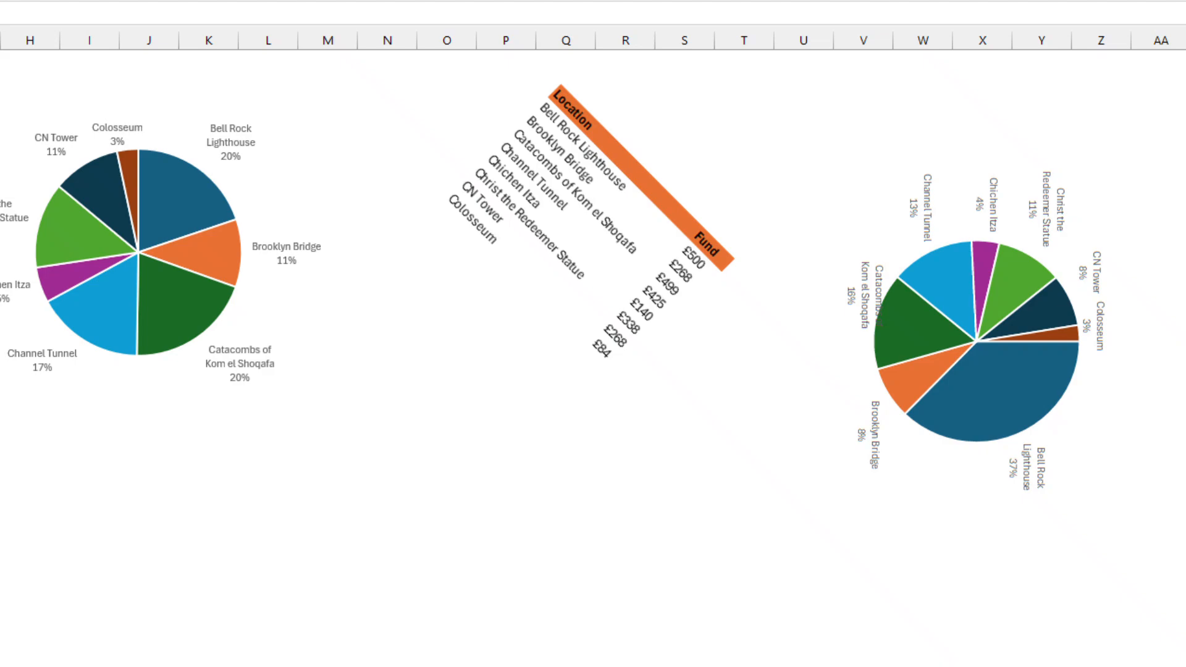
pyautogui.moveTo(541, 227)
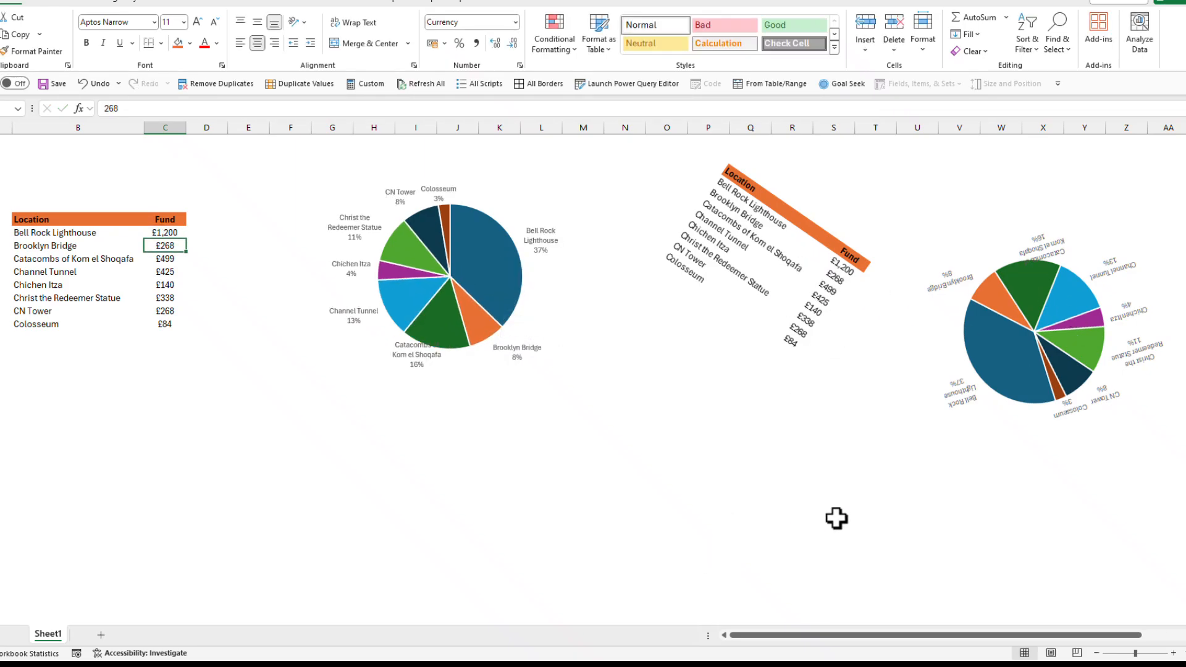
pyautogui.moveTo(677, 449)
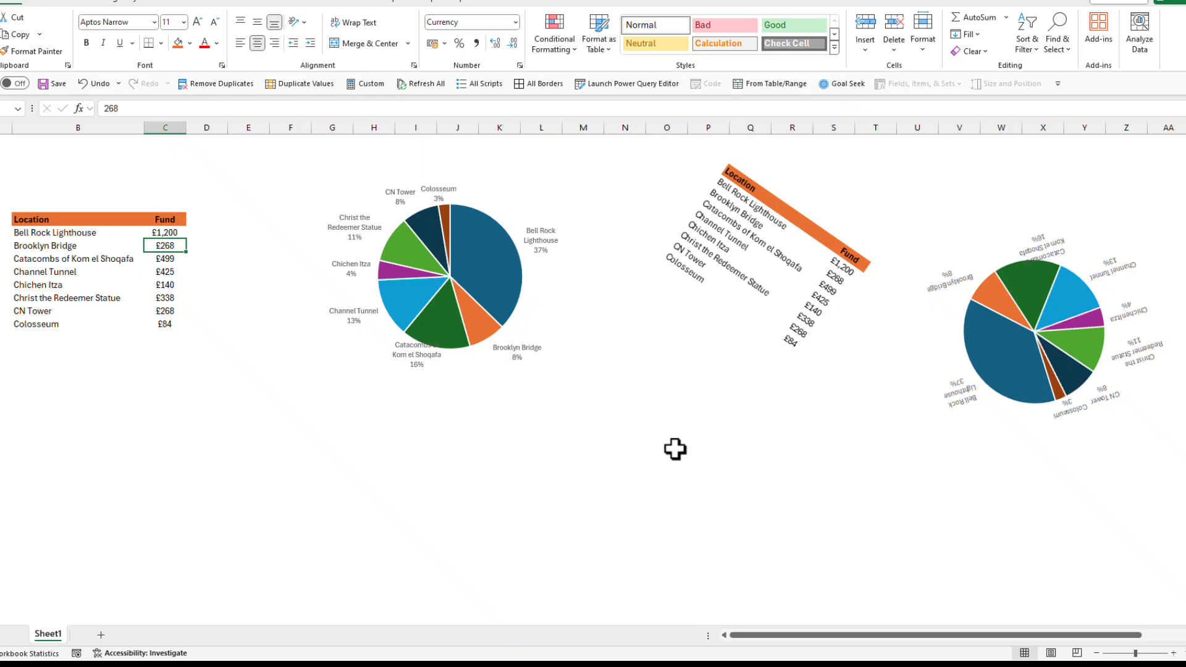
# Select the cell range behind the pie chart showing Bell Rock Lighthouse at 37%
pyautogui.click(450, 276)
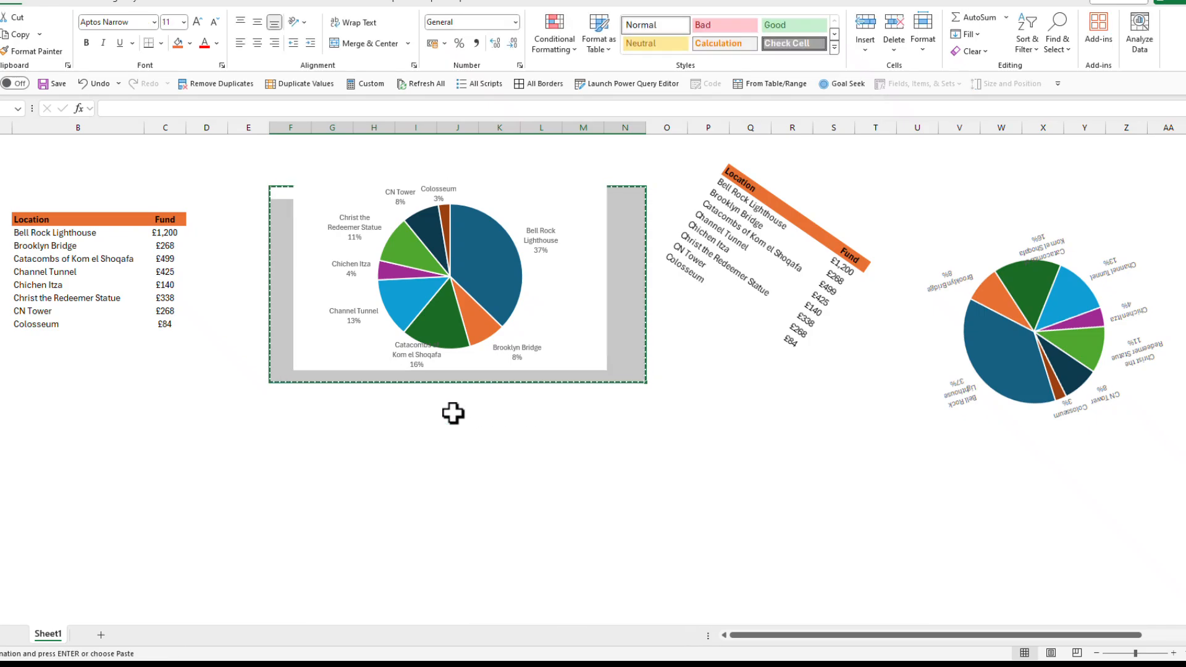
# Paste the copied chart range below the original as a Linked Picture
pyautogui.rightClick(454, 414)
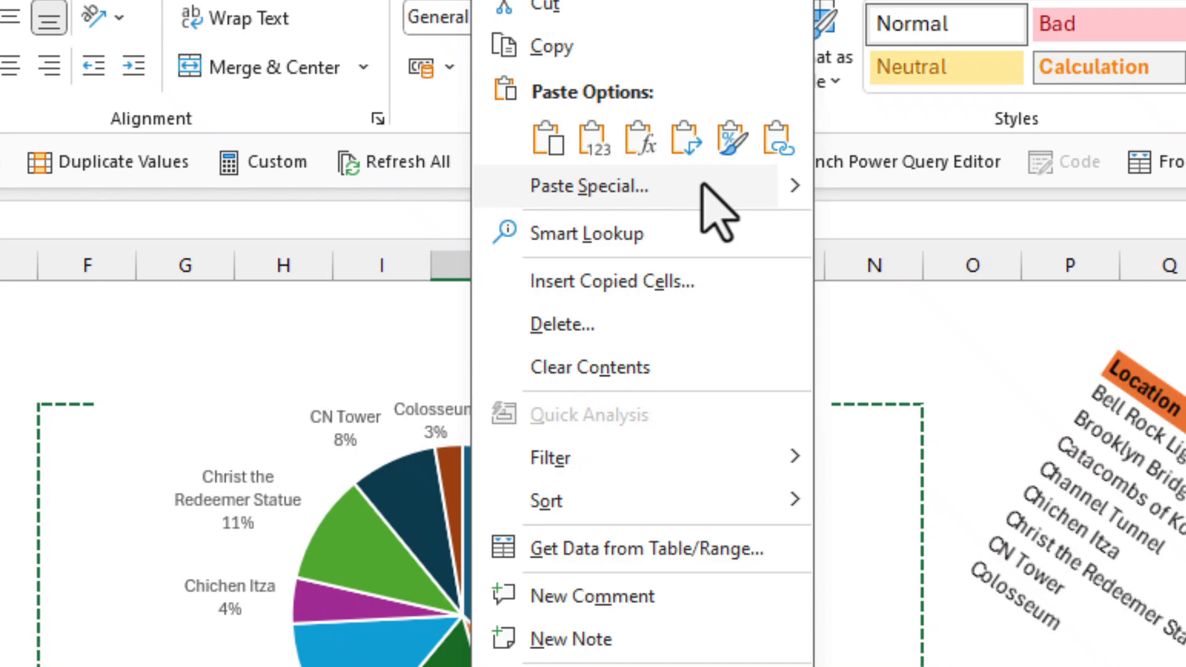
pyautogui.moveTo(590, 186)
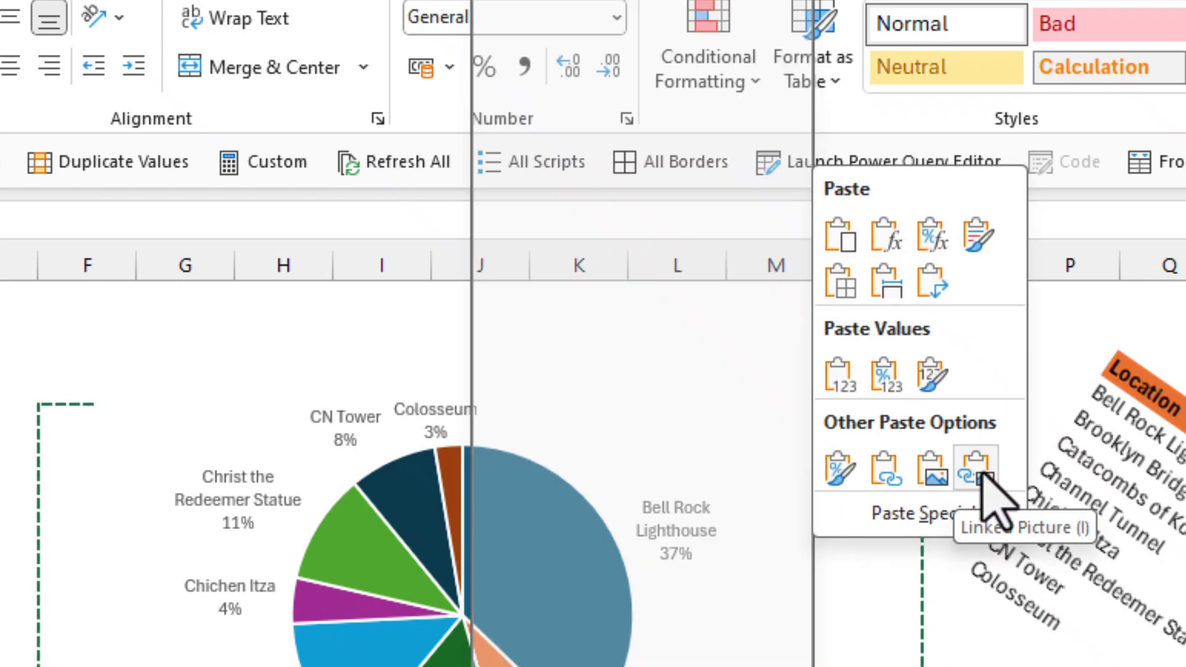
pyautogui.click(975, 467)
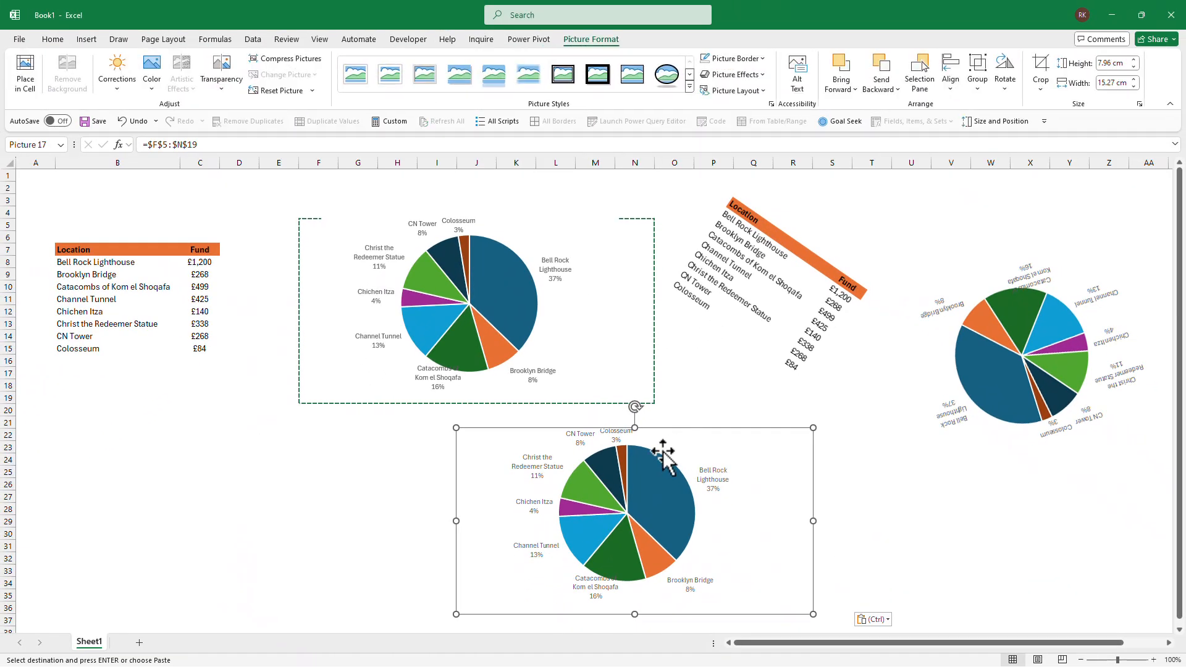
pyautogui.moveTo(703, 476)
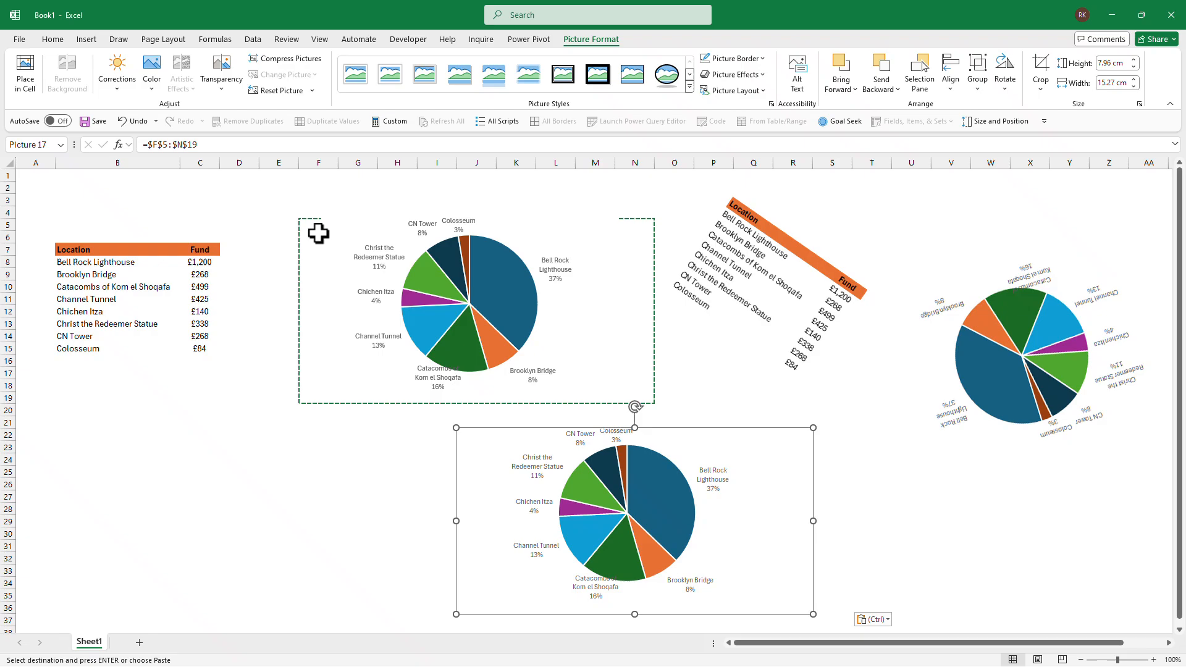
pyautogui.moveTo(566, 253)
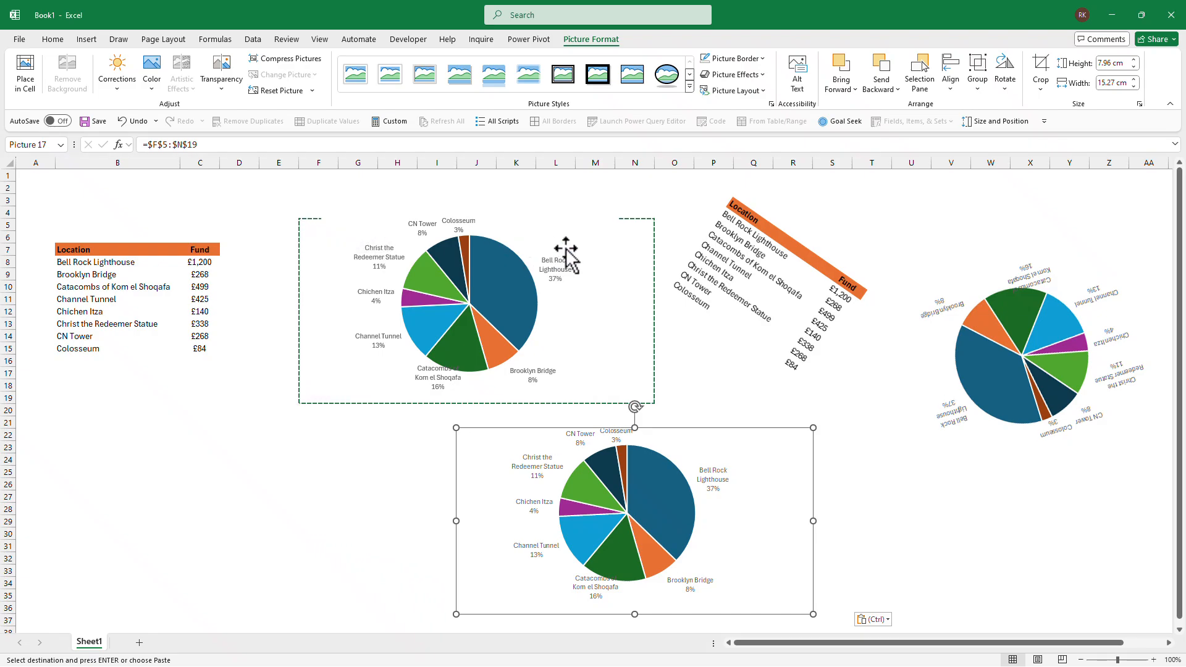
pyautogui.moveTo(641, 450)
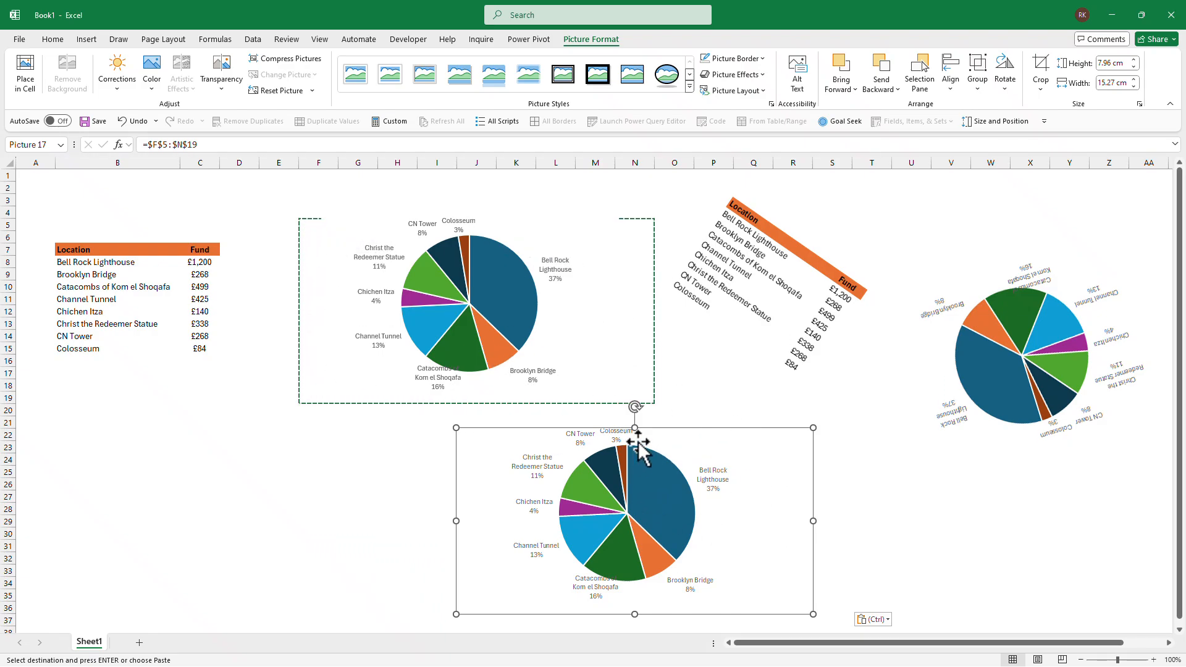
pyautogui.moveTo(677, 439)
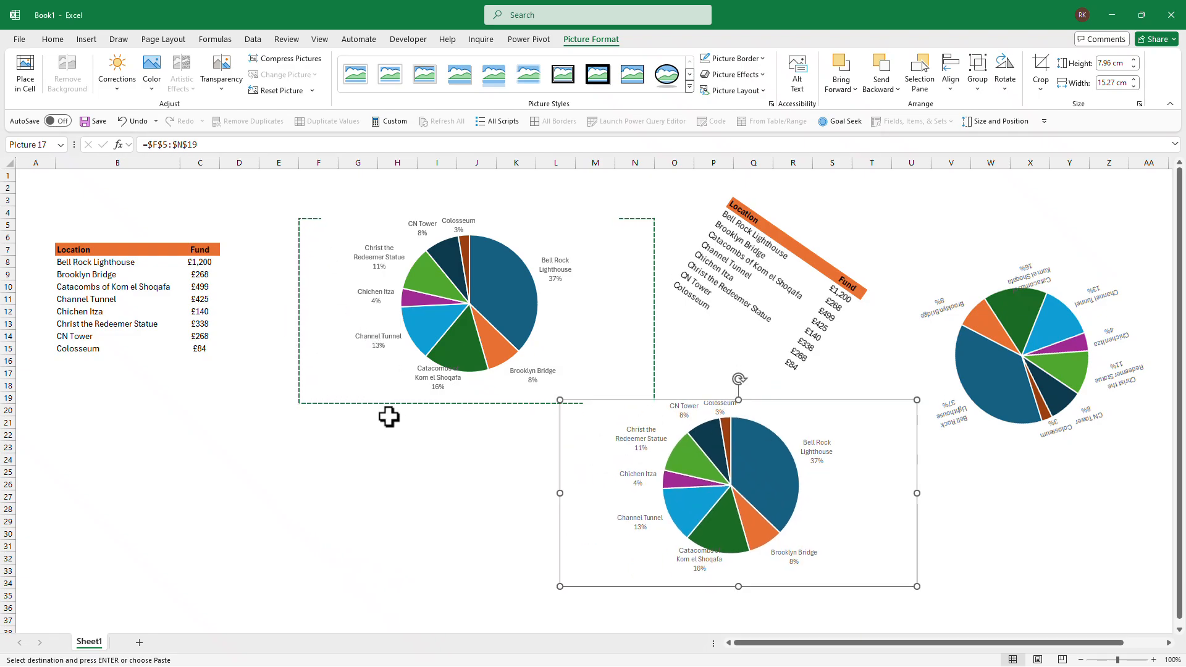
pyautogui.moveTo(777, 492)
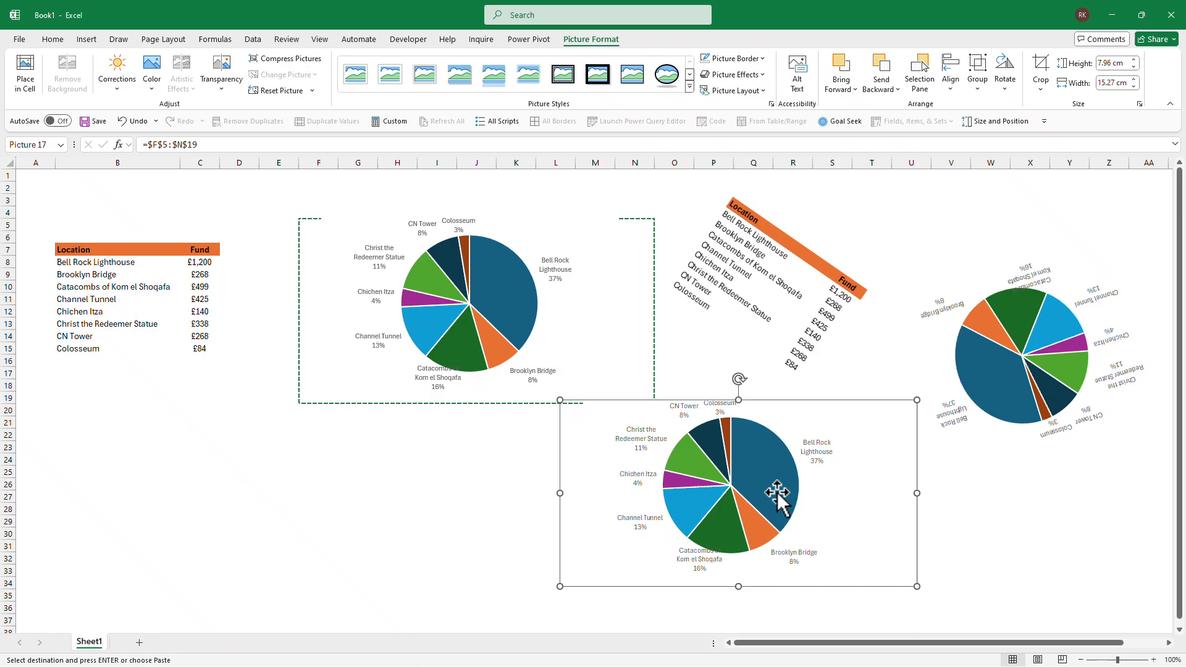
pyautogui.moveTo(488, 232)
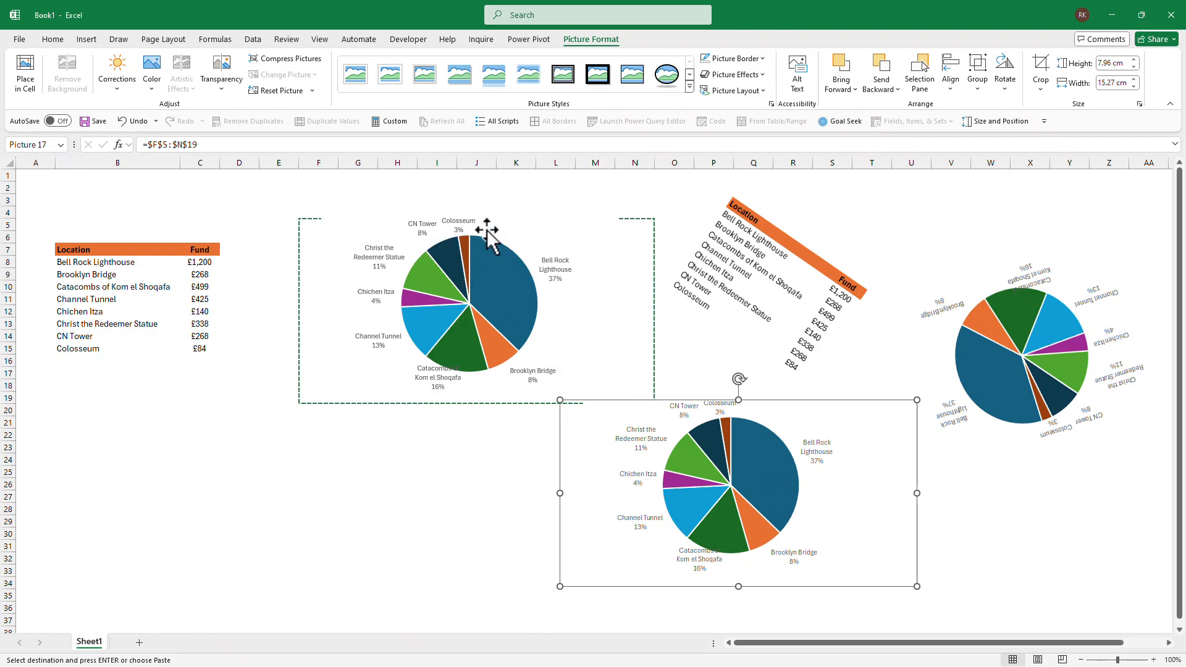
pyautogui.moveTo(594, 318)
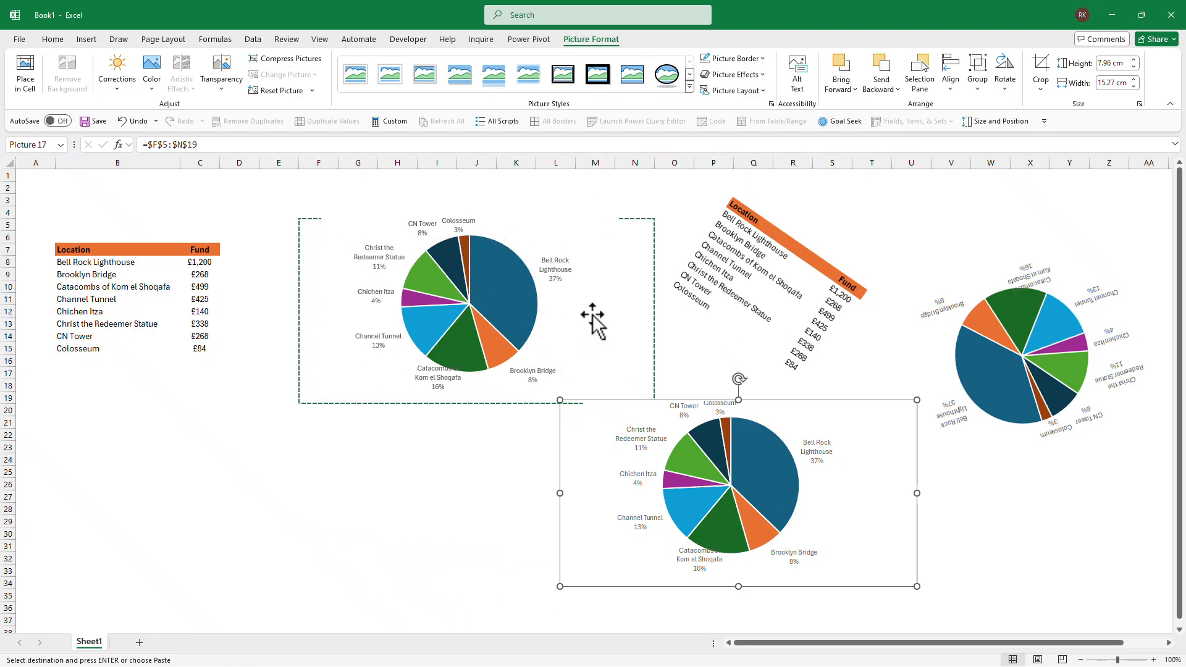
# Move the original pie chart below the rotated data table
pyautogui.click(469, 302)
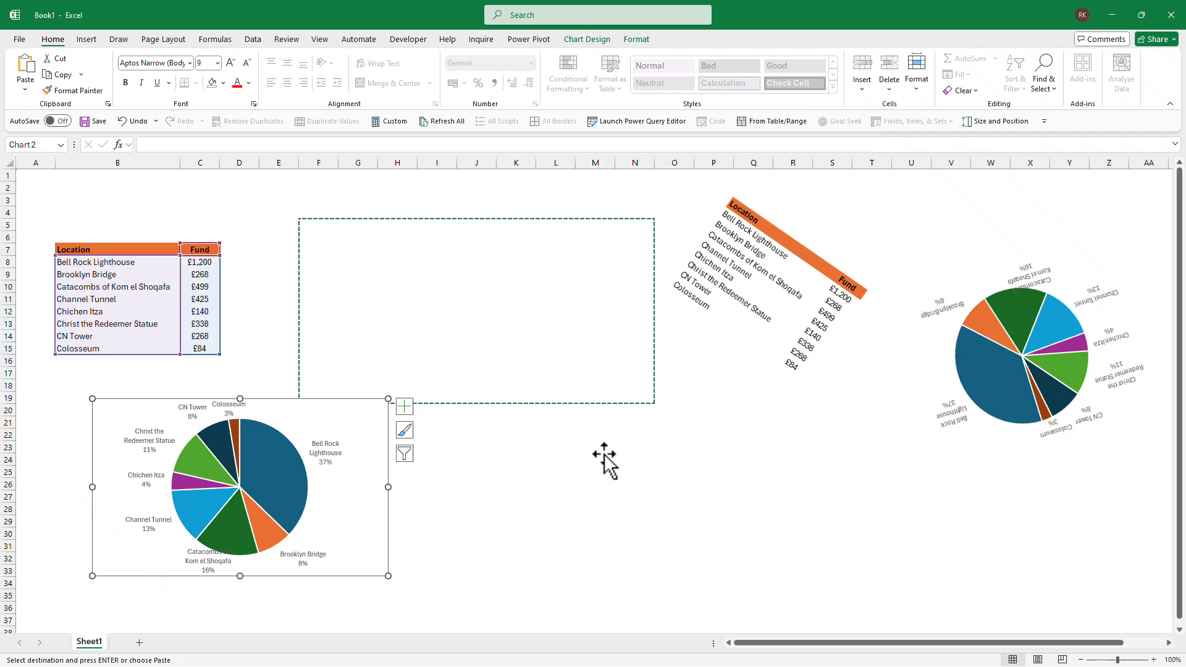
pyautogui.moveTo(316, 404)
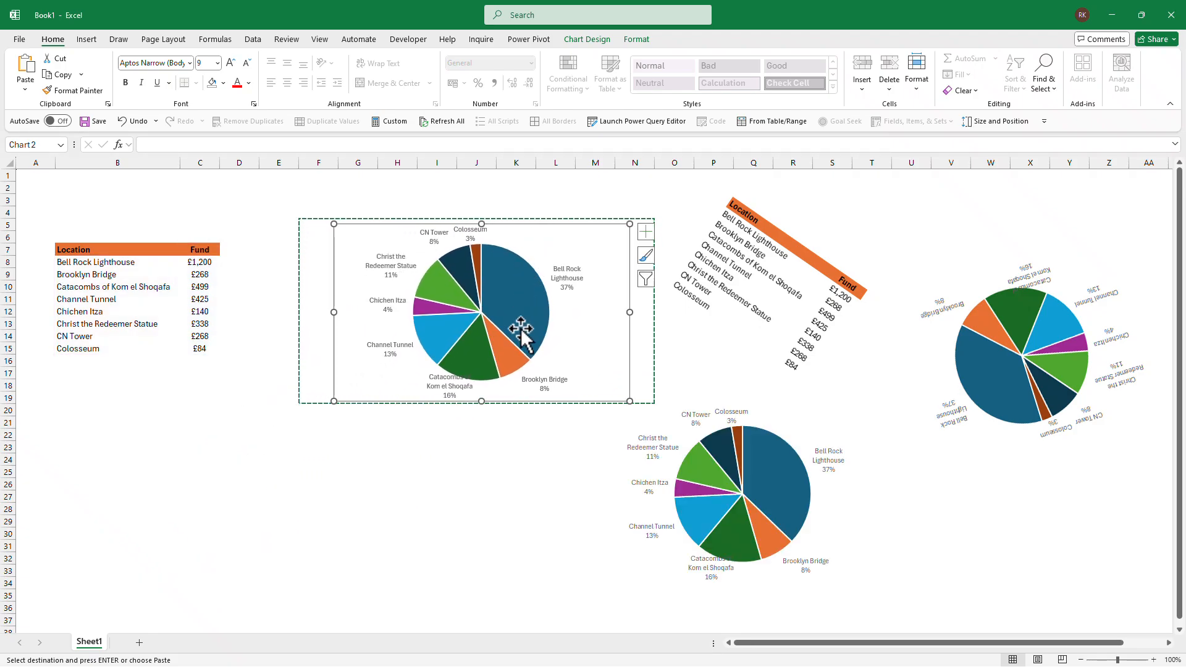
# Rotate the linked chart picture onto its side, then deselect it
pyautogui.click(686, 488)
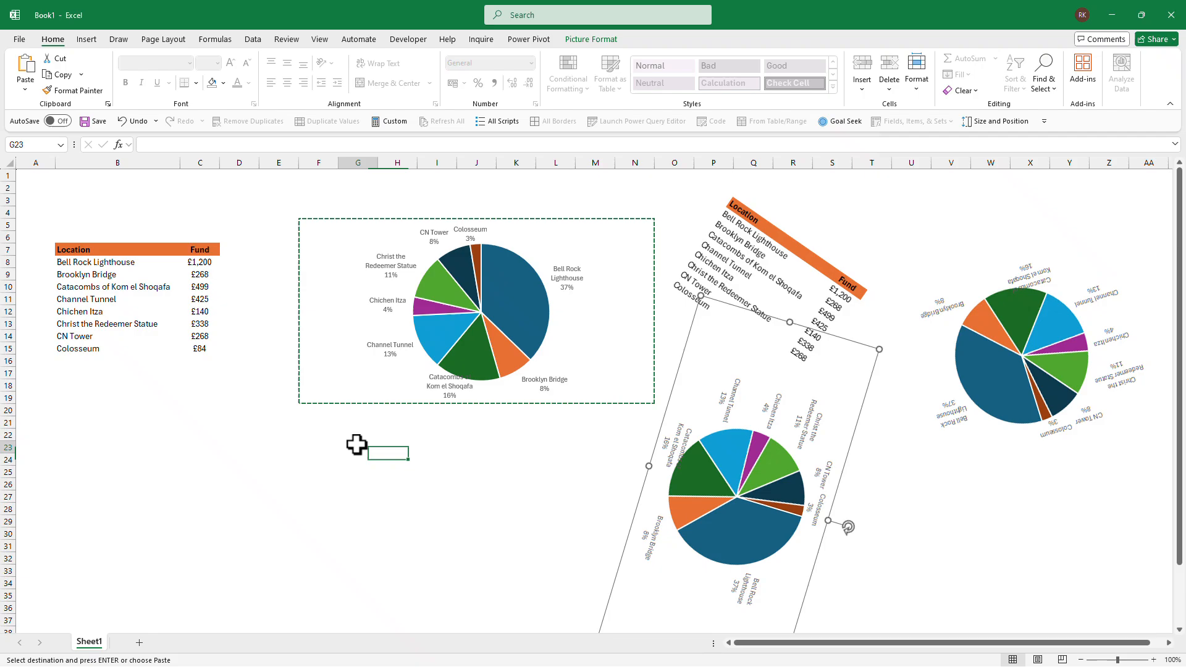
pyautogui.click(318, 472)
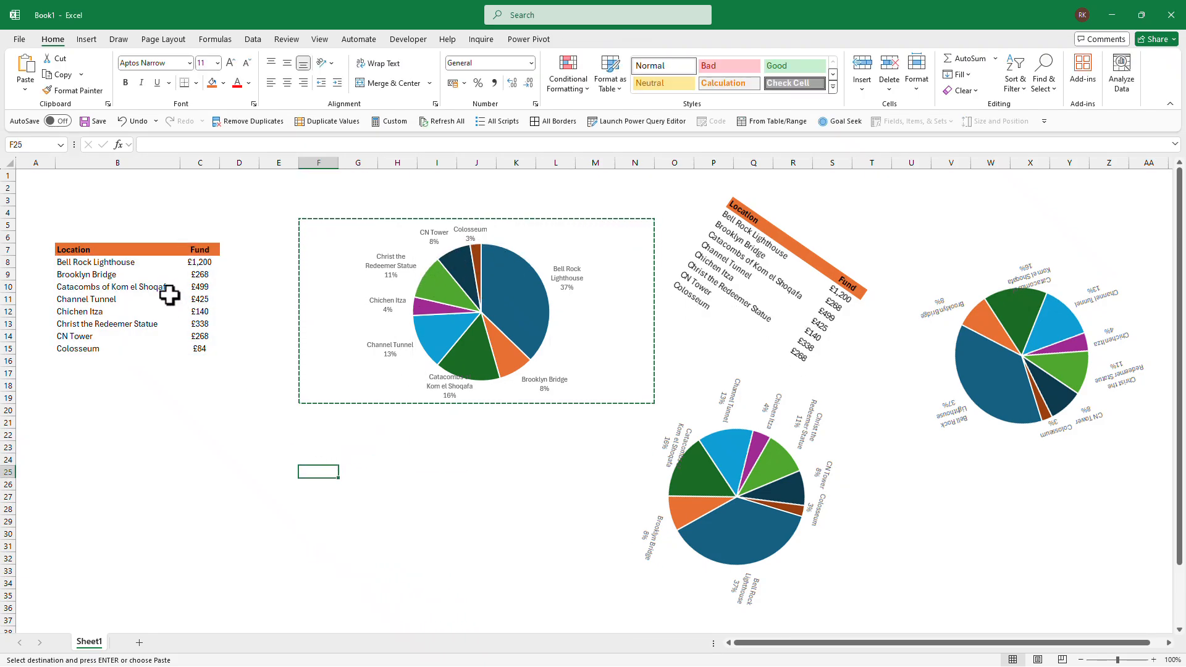
# Copy the Location and Fund table B7:C15 and paste it at D22 as a Linked Picture
pyautogui.click(198, 261)
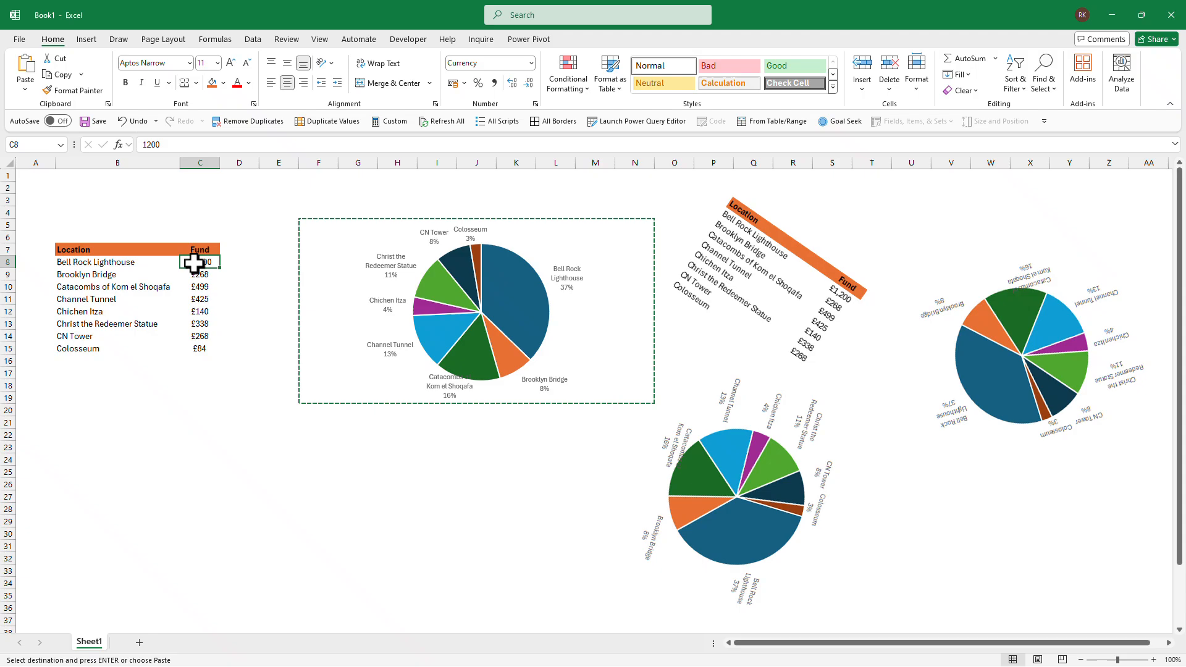
pyautogui.click(71, 249)
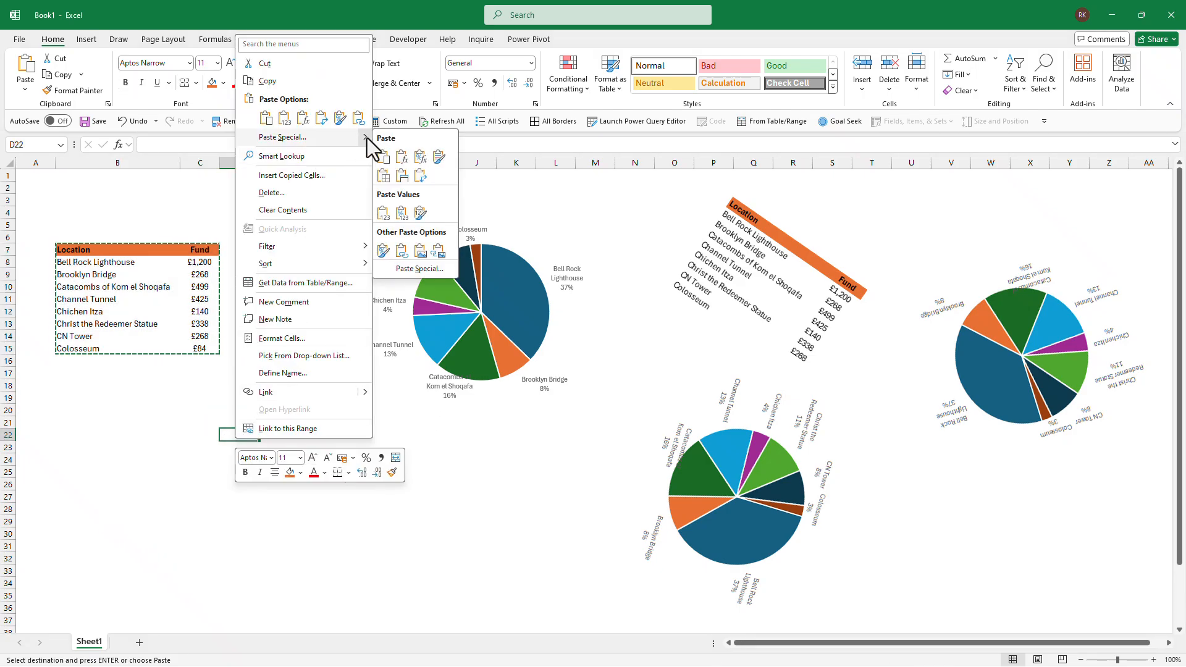
pyautogui.click(387, 139)
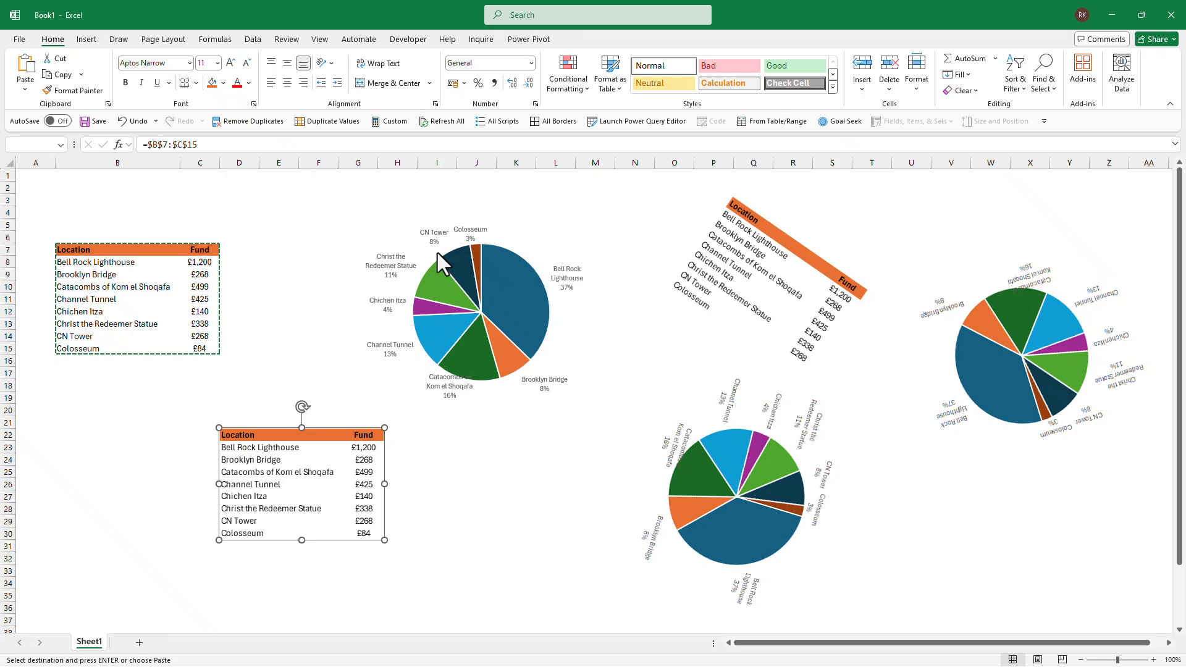